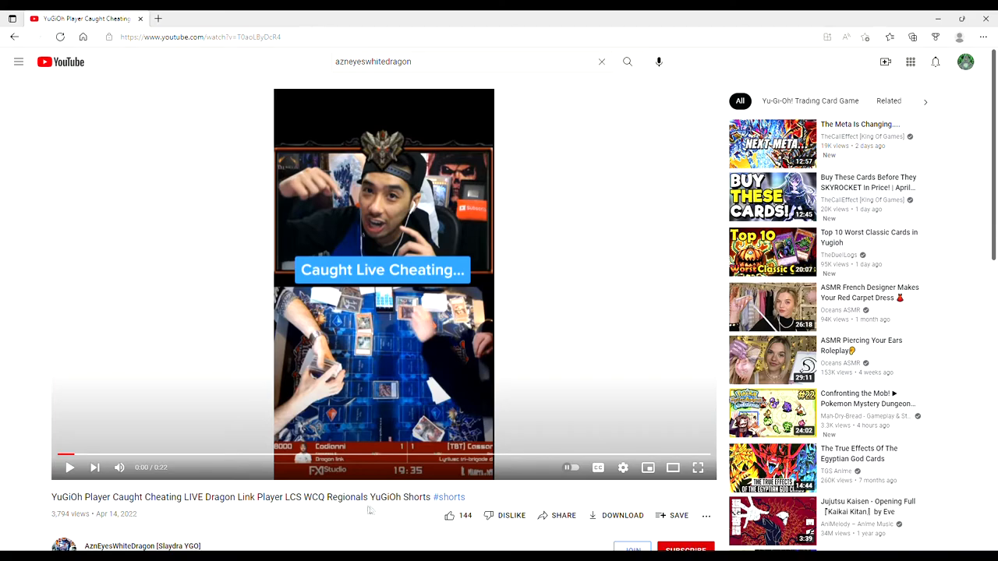
pyautogui.moveTo(145, 520)
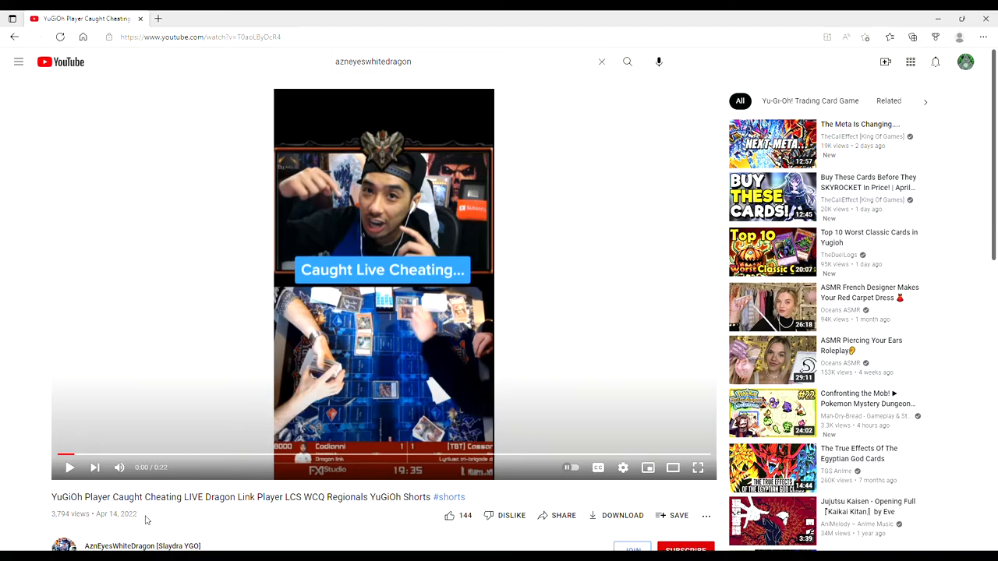
# Scroll down the watch page of the paused Yu-Gi-Oh cheating Short.
pyautogui.scroll(-3)
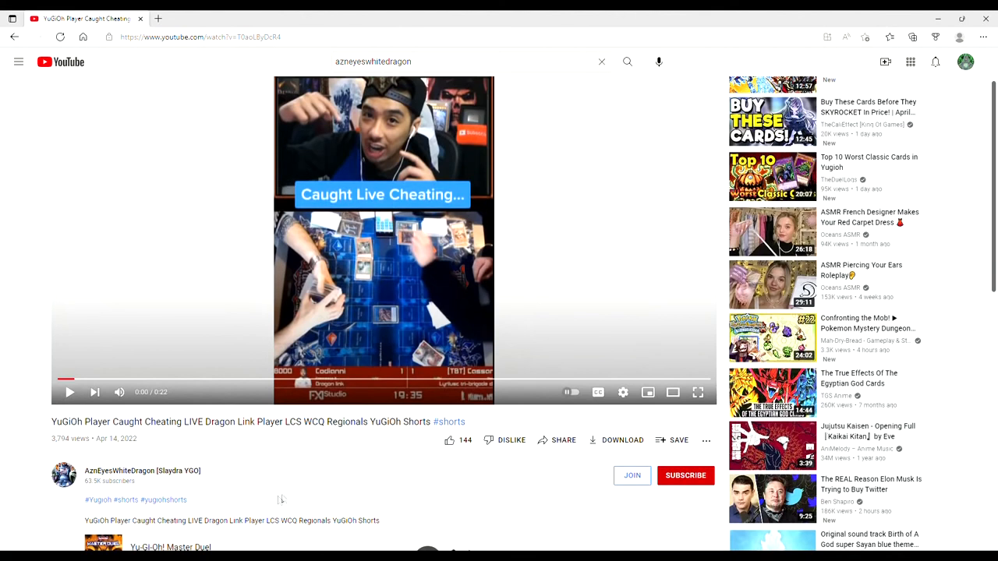
pyautogui.scroll(-3)
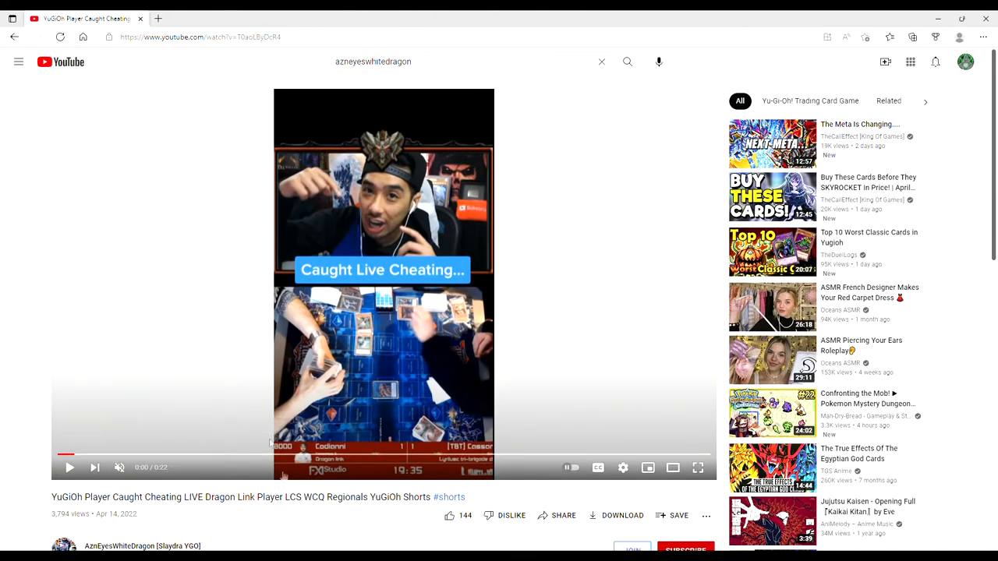
pyautogui.moveTo(170, 442)
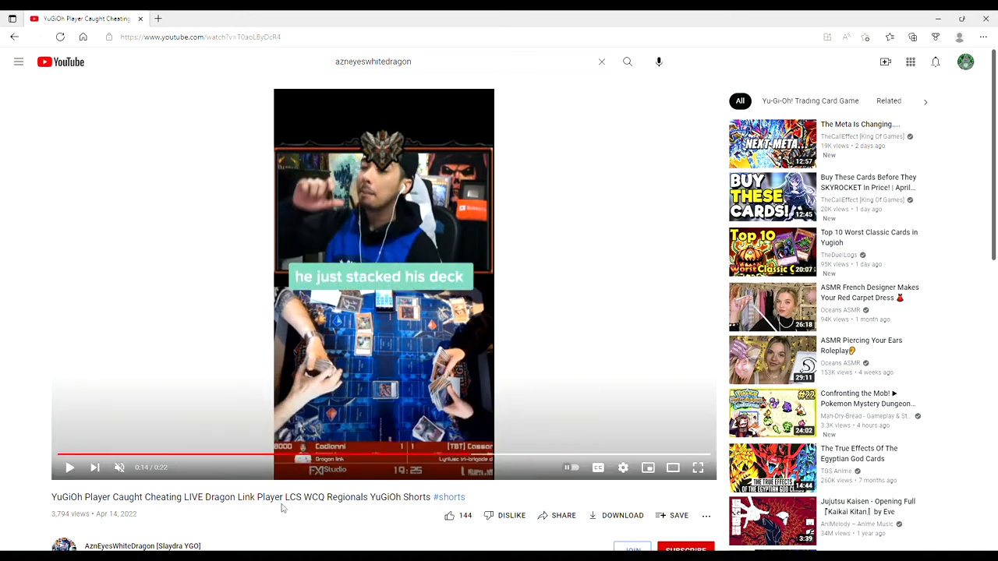
pyautogui.moveTo(301, 496)
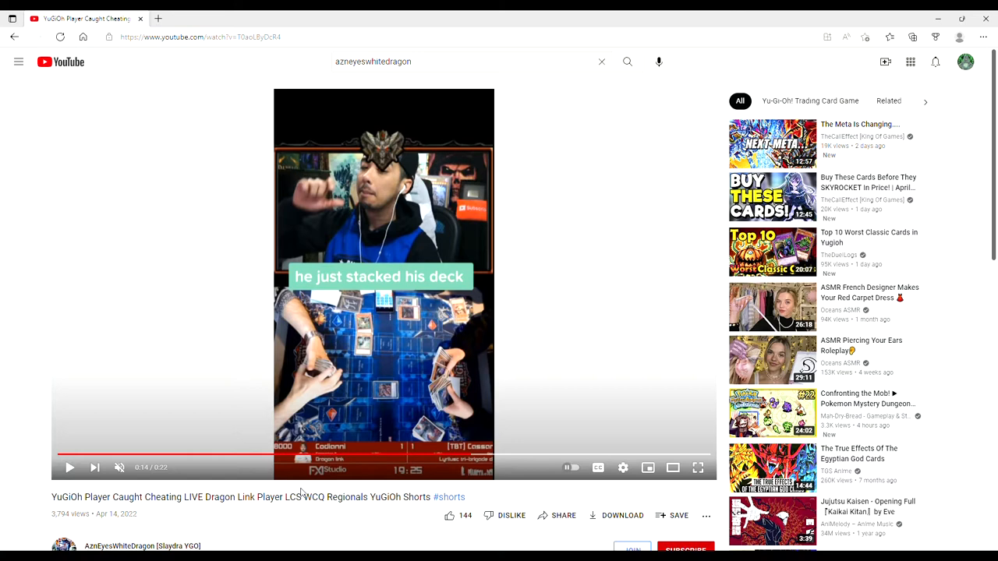
pyautogui.moveTo(53, 536)
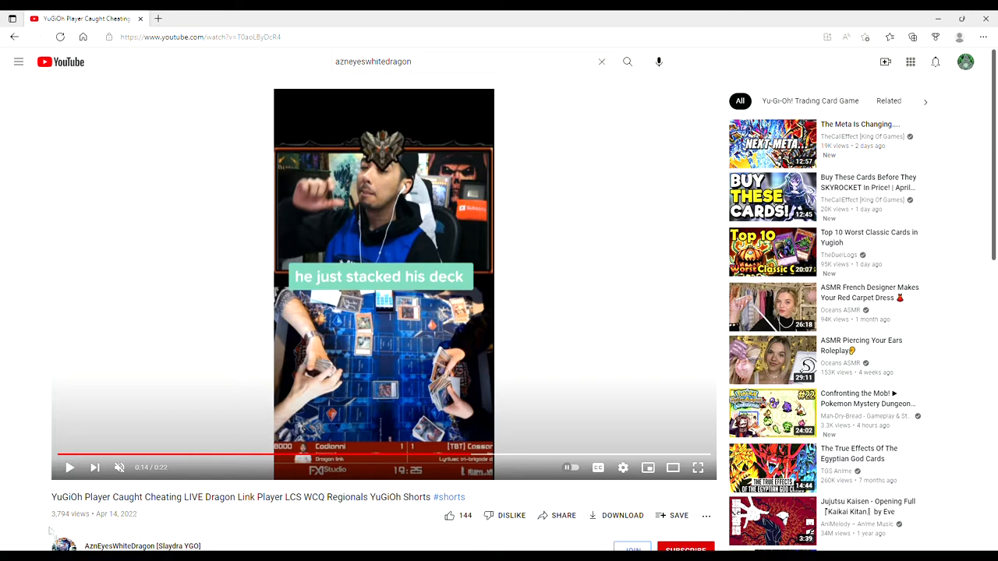
pyautogui.moveTo(229, 524)
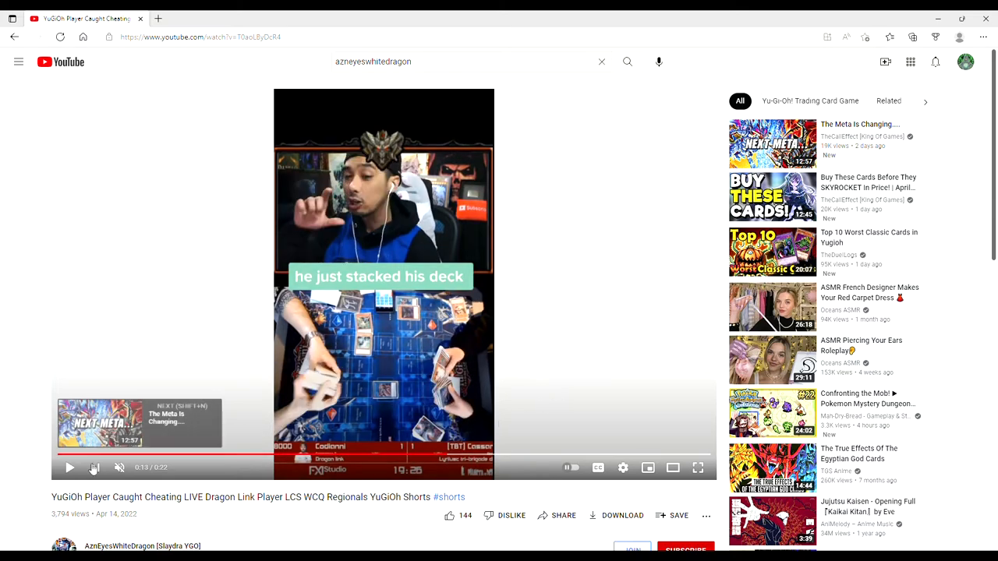
# Keep the muted Short paused at twelve seconds on the 'he just stacked his deck' caption.
pyautogui.click(70, 467)
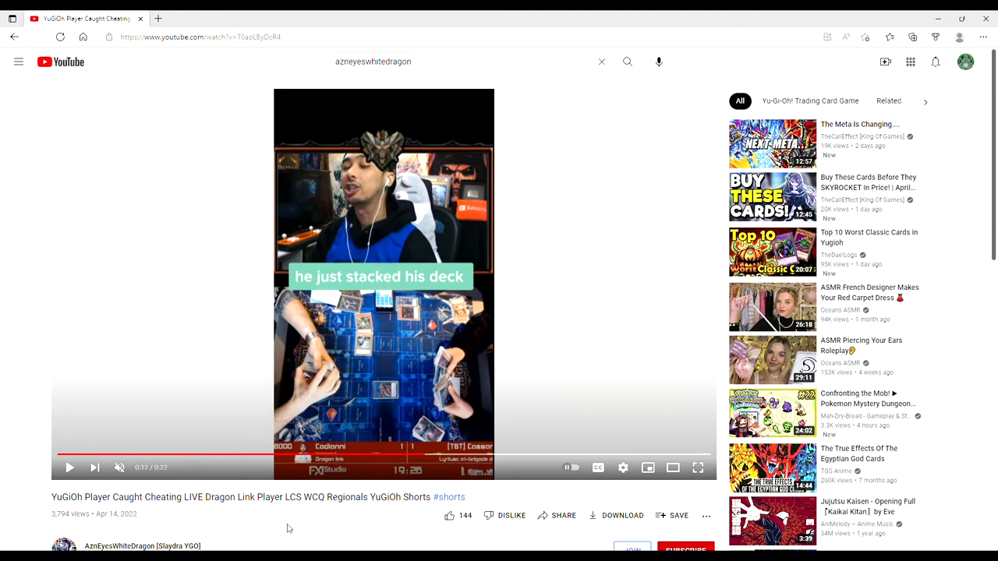
pyautogui.moveTo(296, 529)
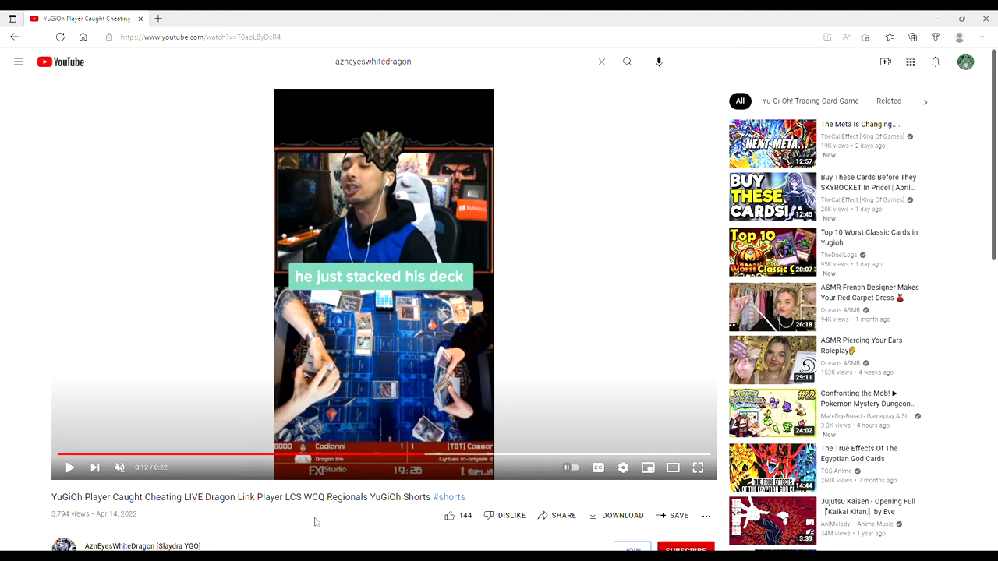
pyautogui.moveTo(305, 523)
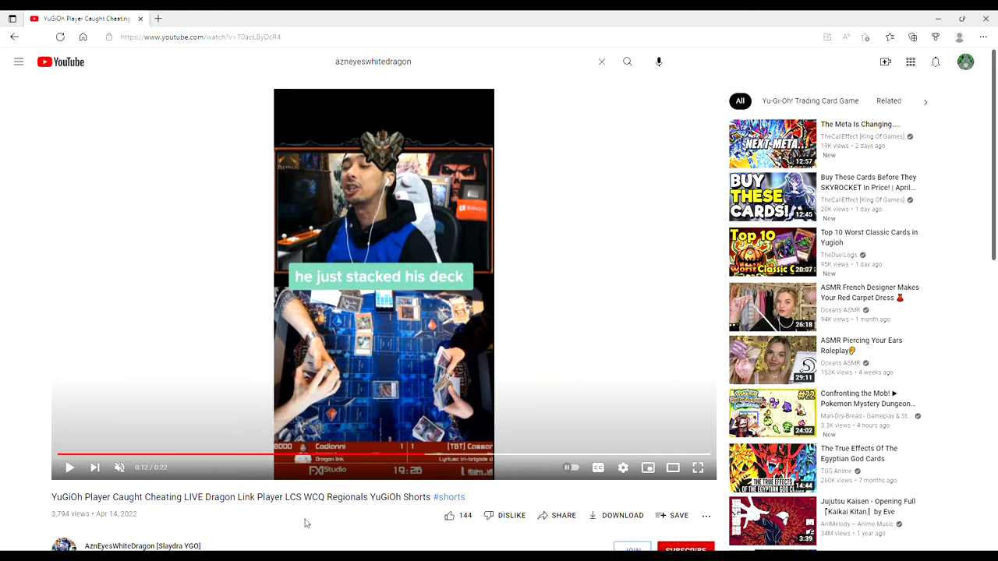
pyautogui.moveTo(287, 522)
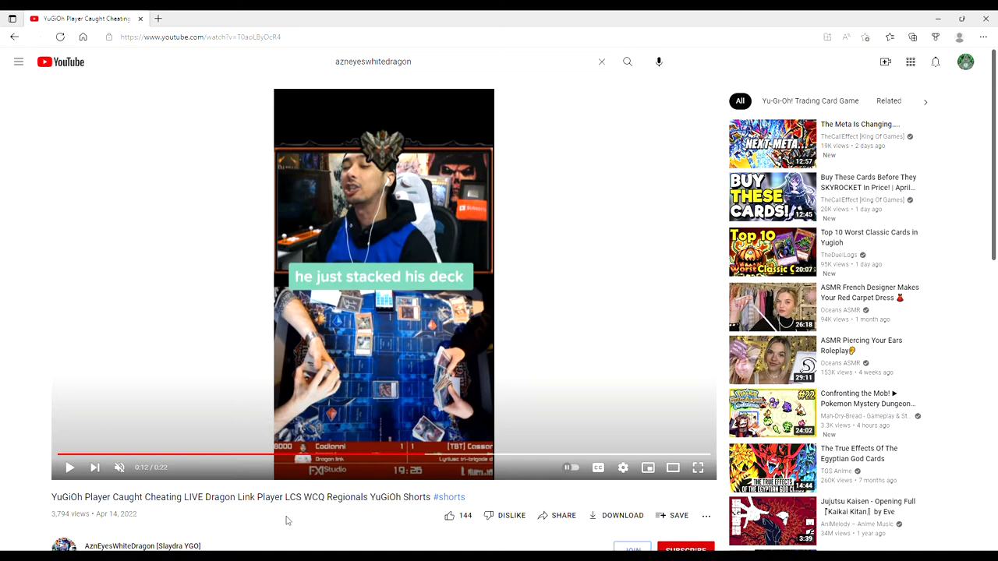
pyautogui.moveTo(319, 521)
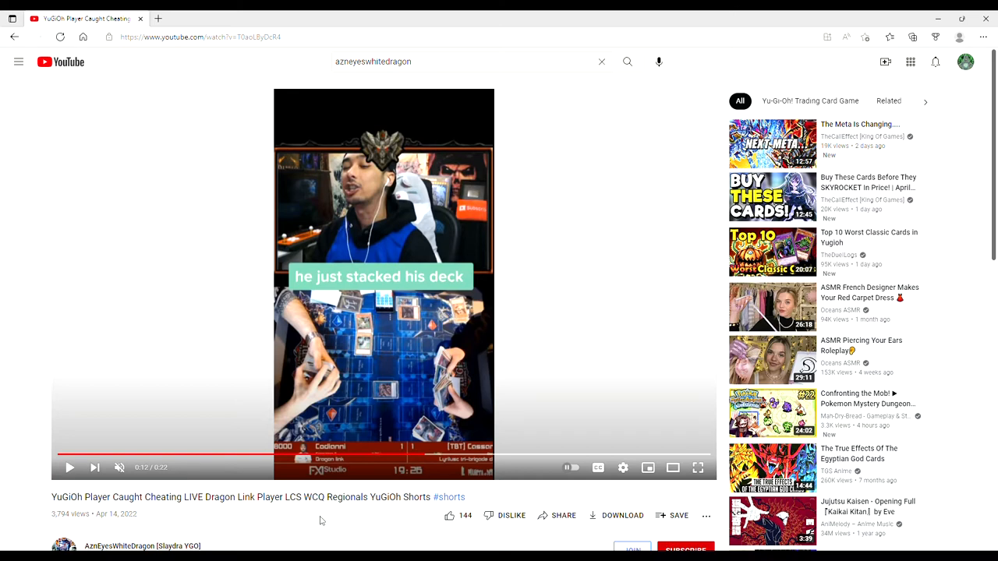
pyautogui.moveTo(296, 521)
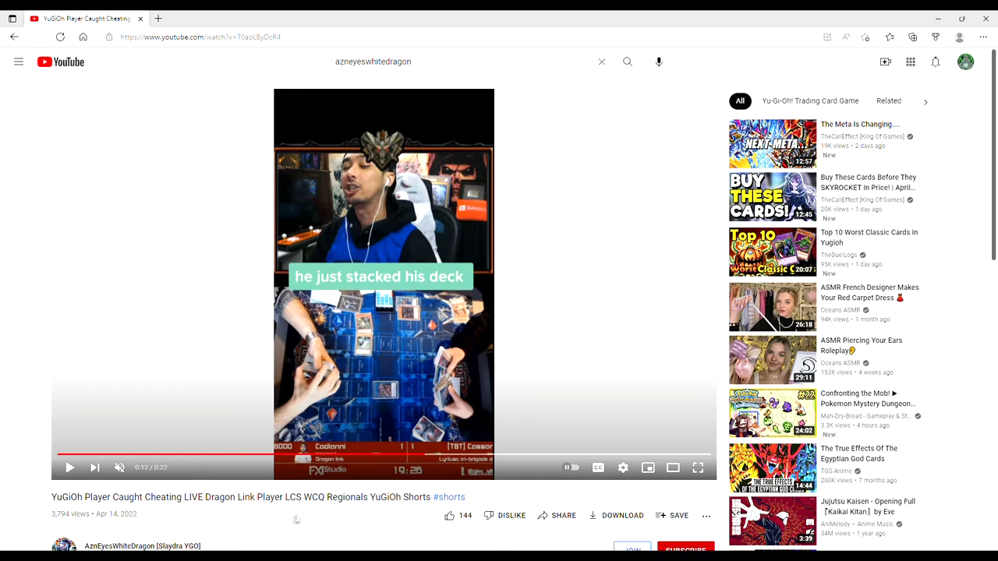
pyautogui.moveTo(265, 524)
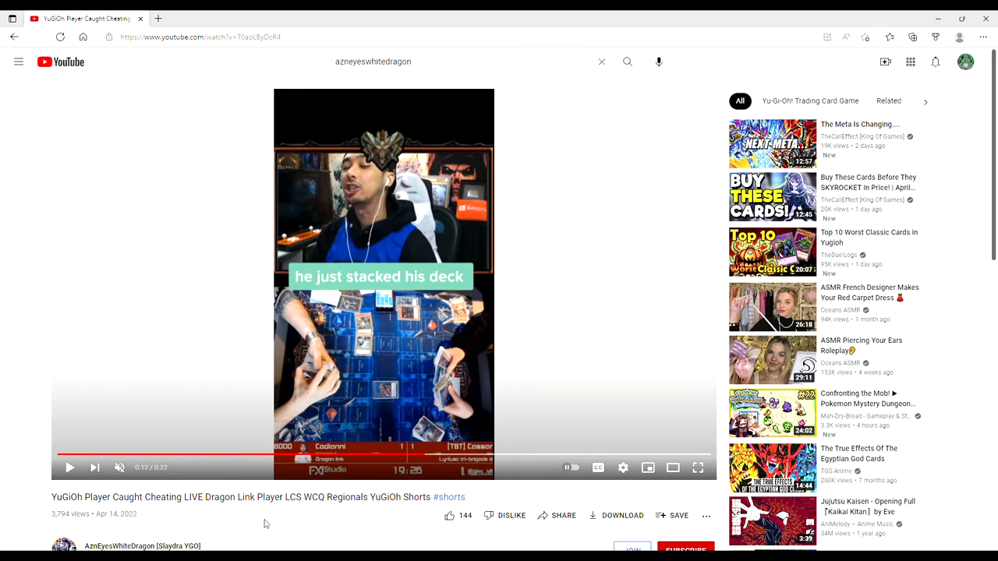
pyautogui.moveTo(236, 525)
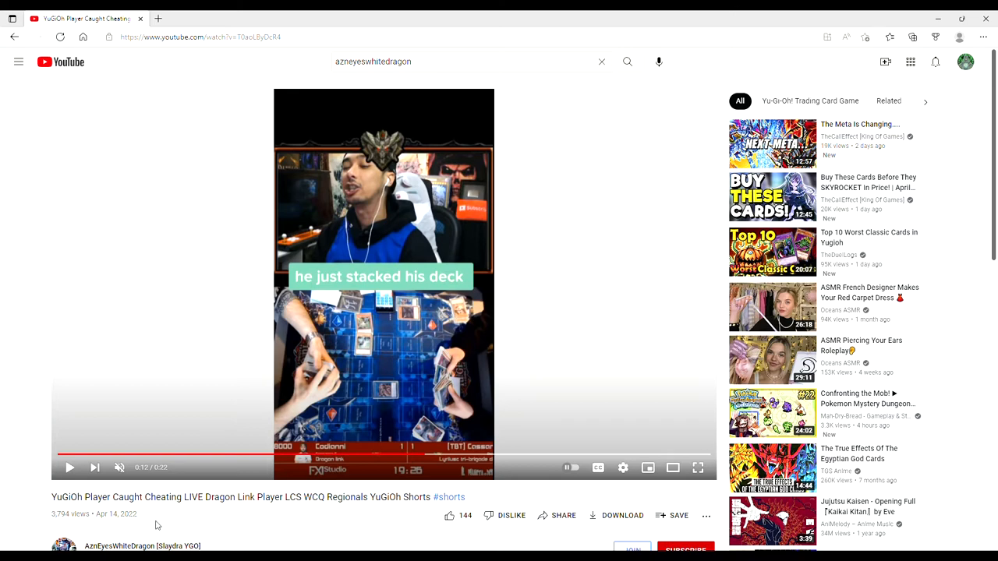
pyautogui.moveTo(152, 520)
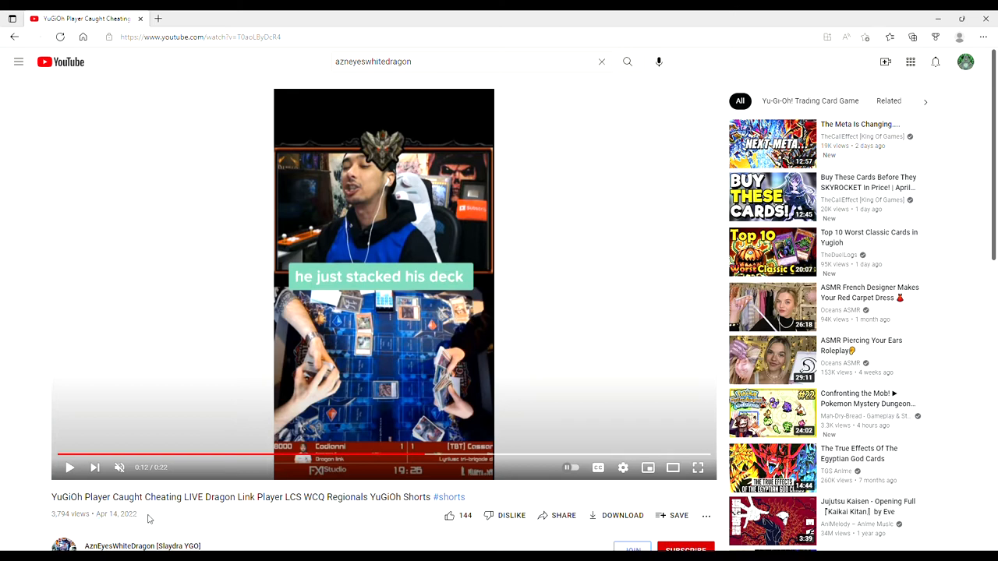
pyautogui.moveTo(65, 292)
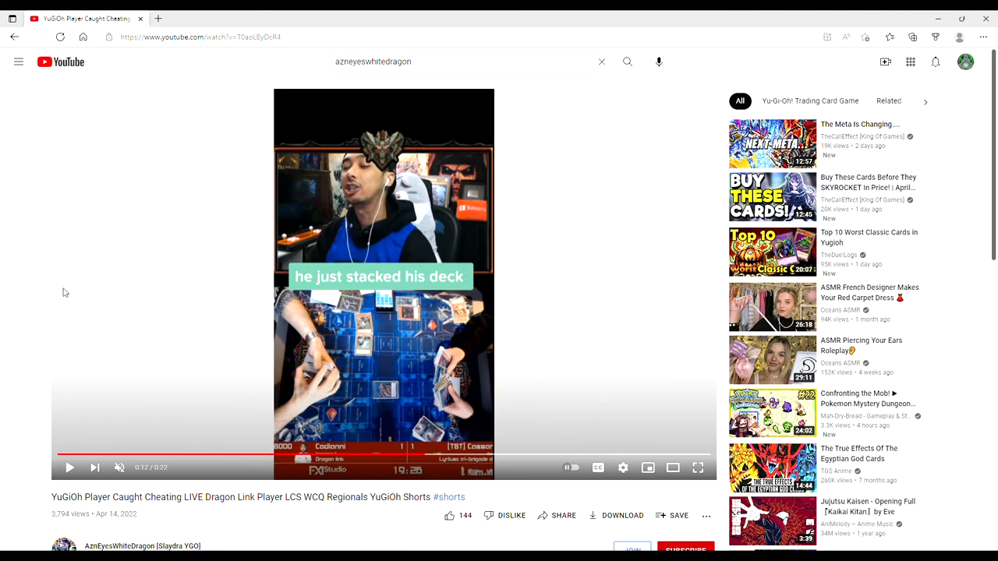
pyautogui.moveTo(24, 364)
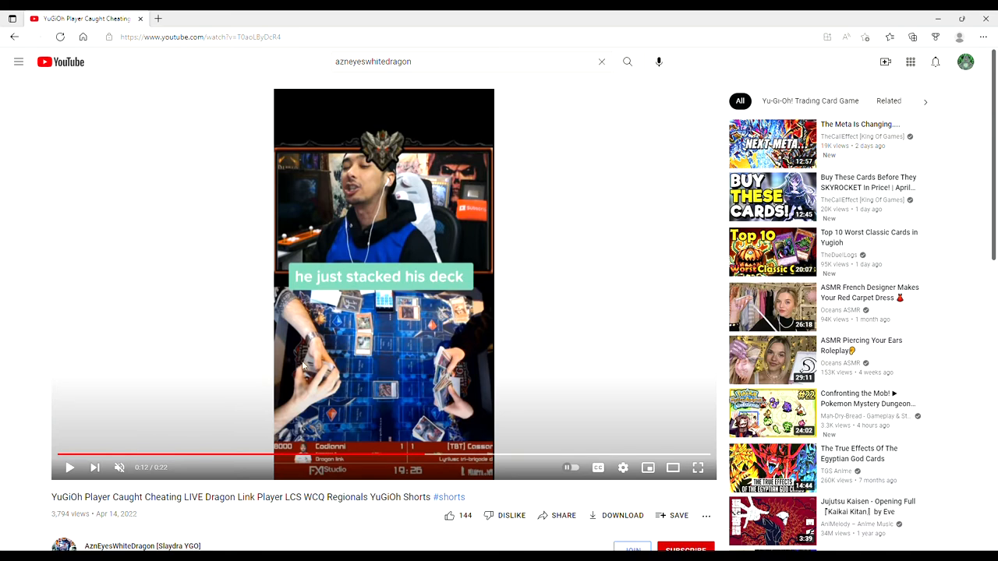
pyautogui.moveTo(259, 395)
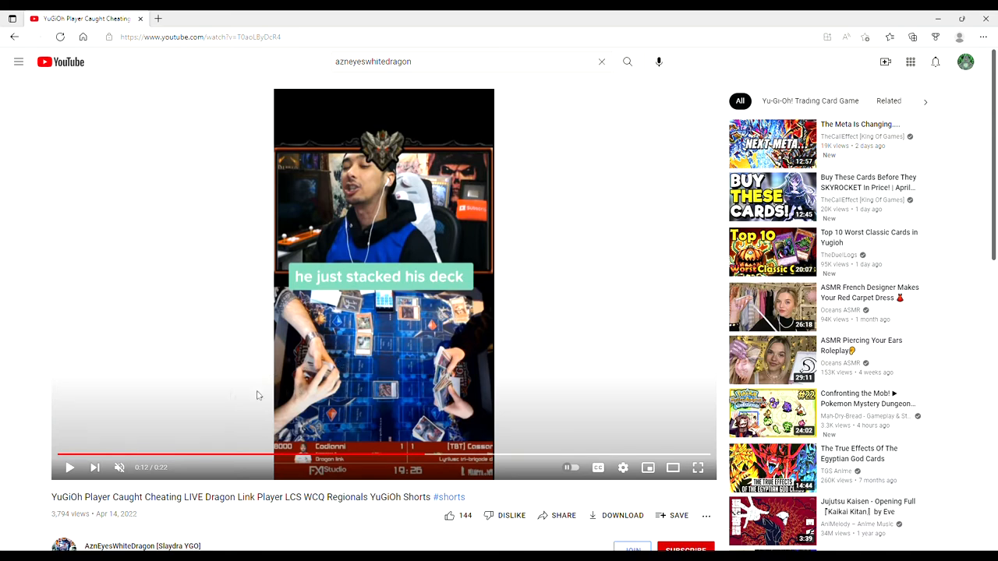
pyautogui.moveTo(29, 368)
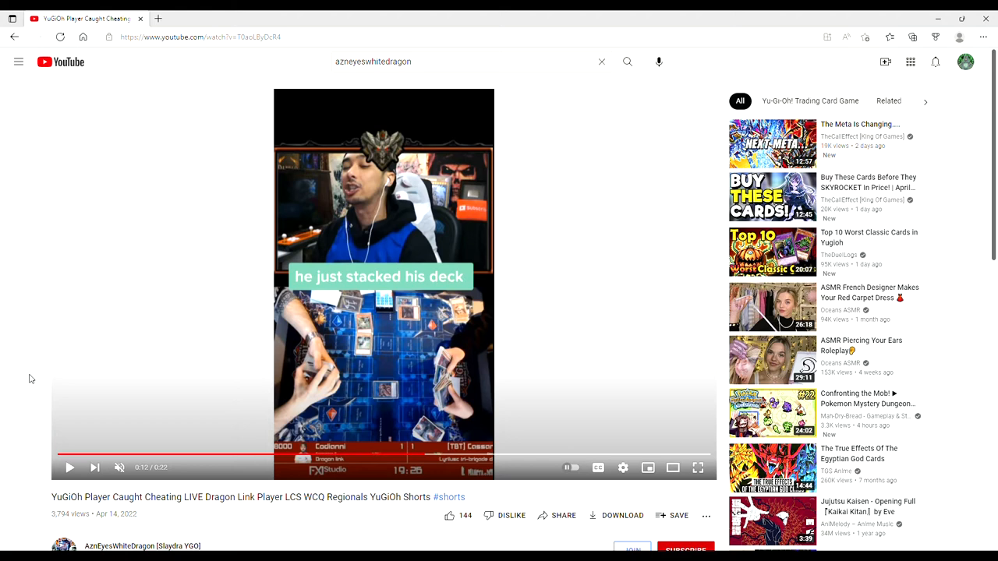
pyautogui.moveTo(14, 381)
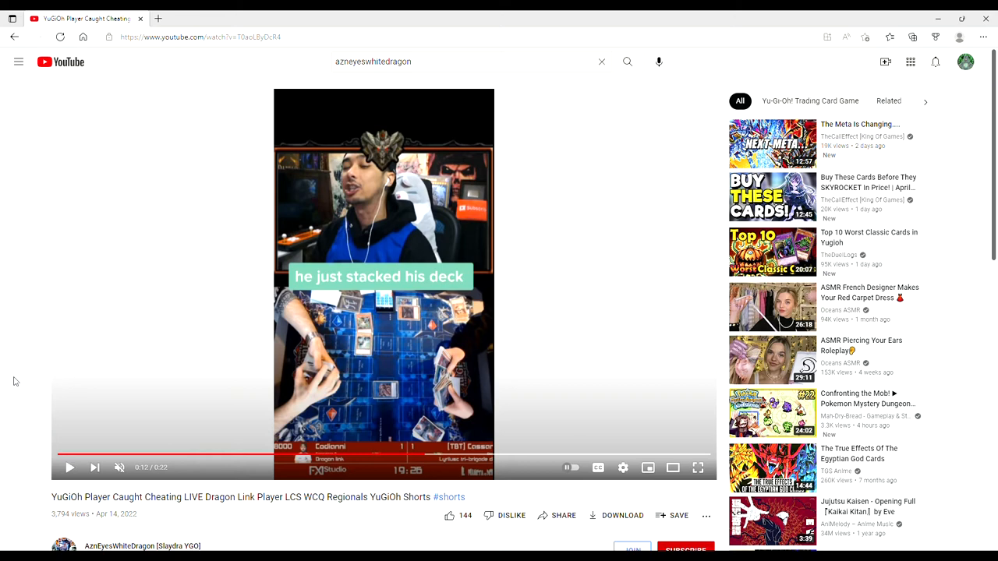
pyautogui.moveTo(30, 392)
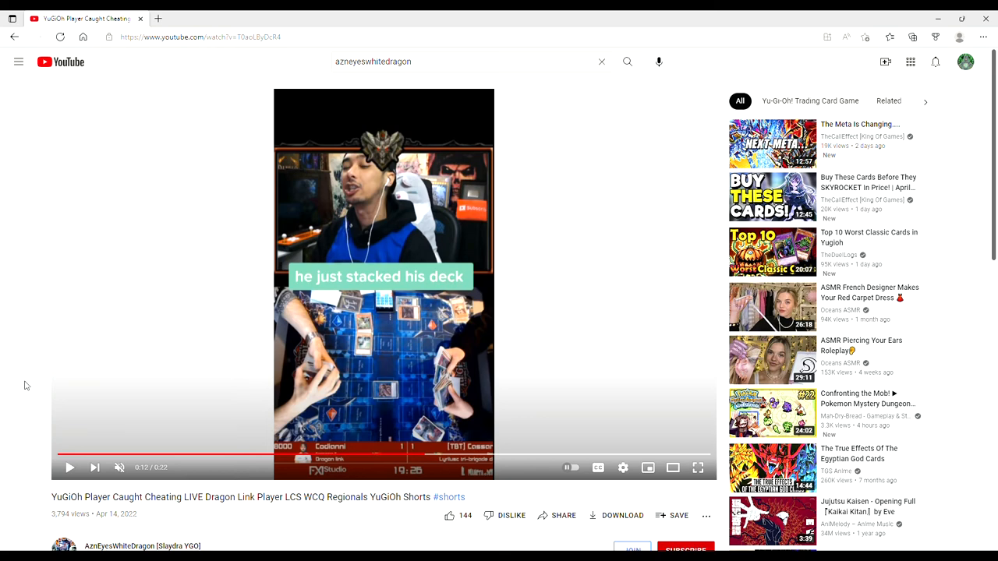
pyautogui.moveTo(156, 417)
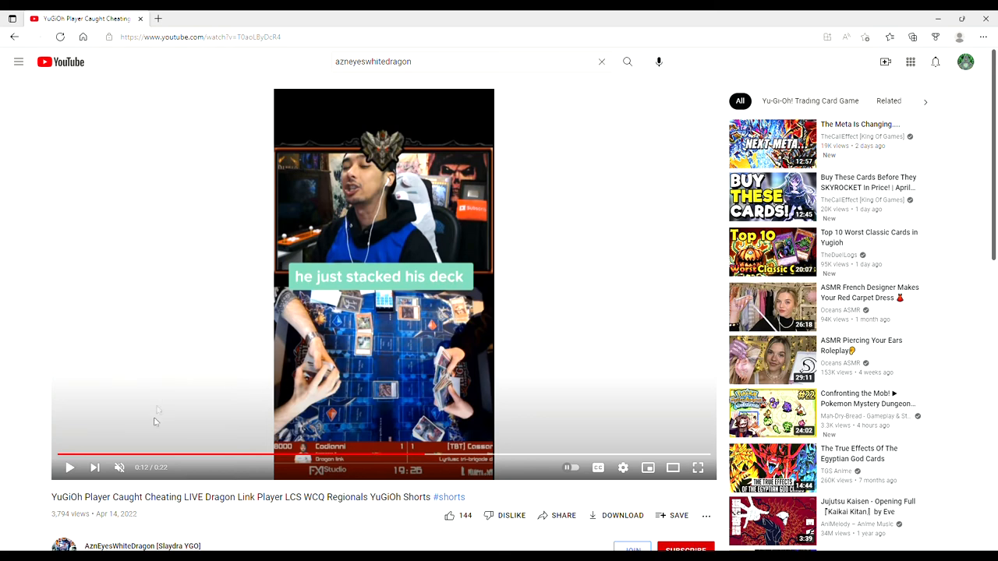
pyautogui.moveTo(188, 526)
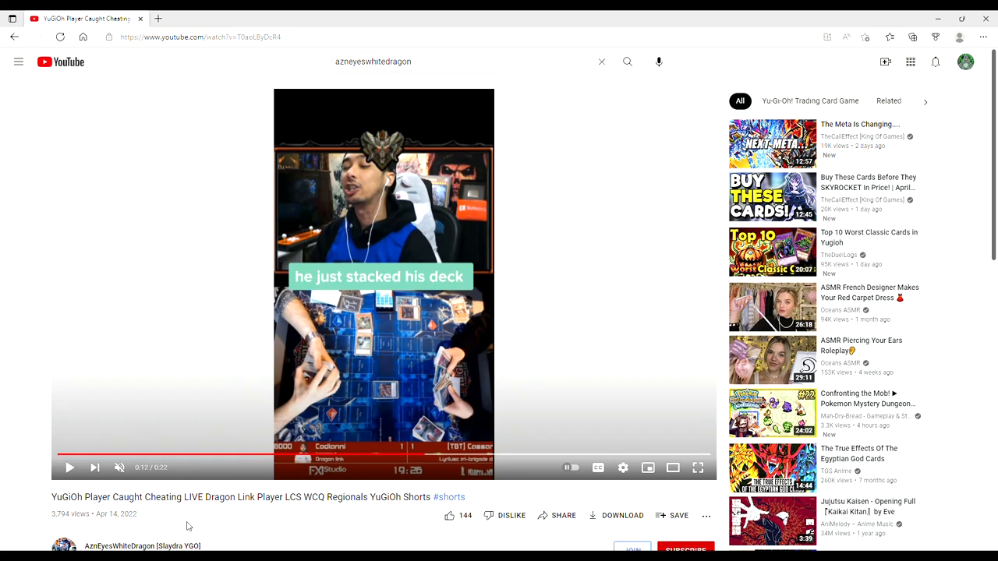
pyautogui.moveTo(324, 509)
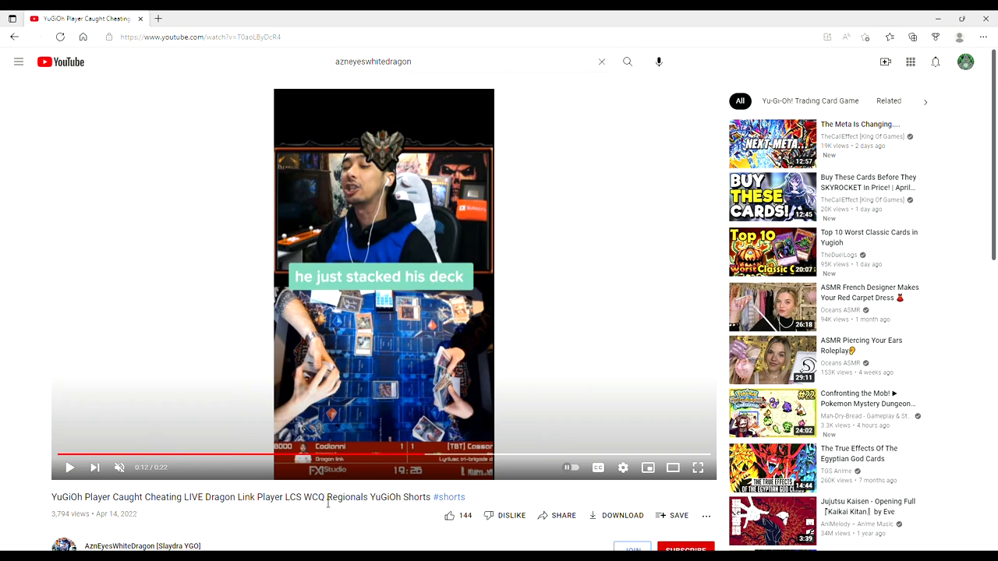
pyautogui.moveTo(300, 350)
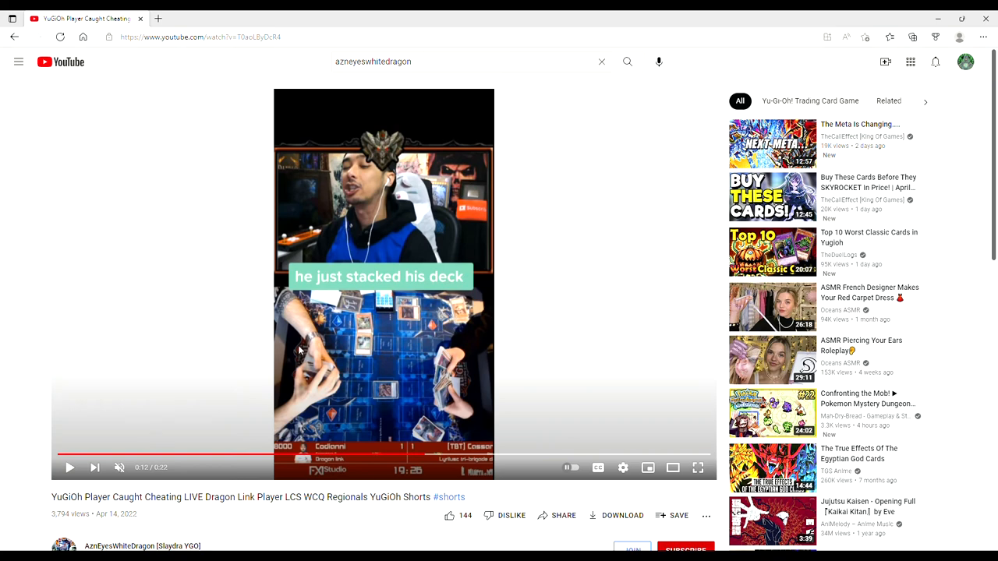
pyautogui.moveTo(324, 520)
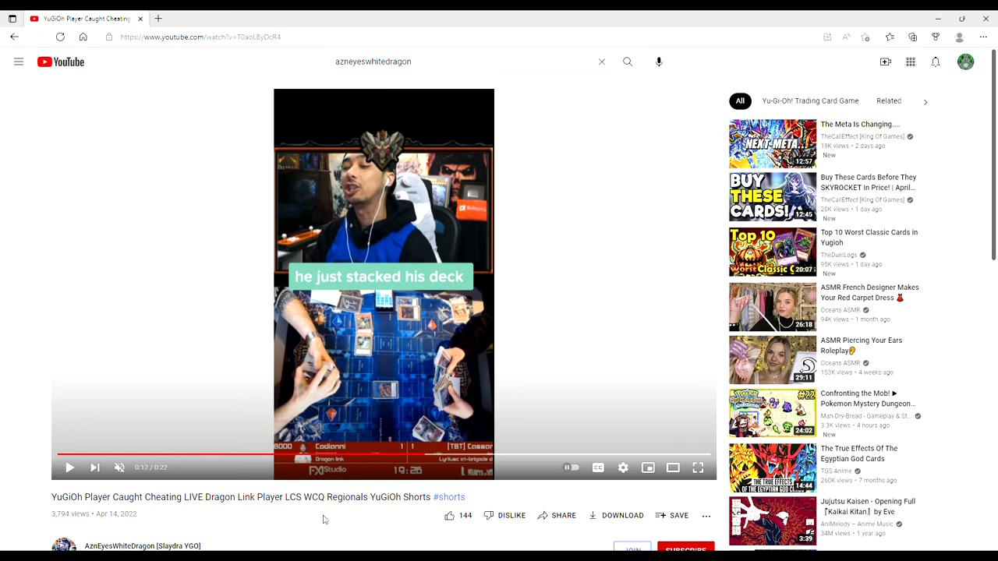
pyautogui.moveTo(345, 517)
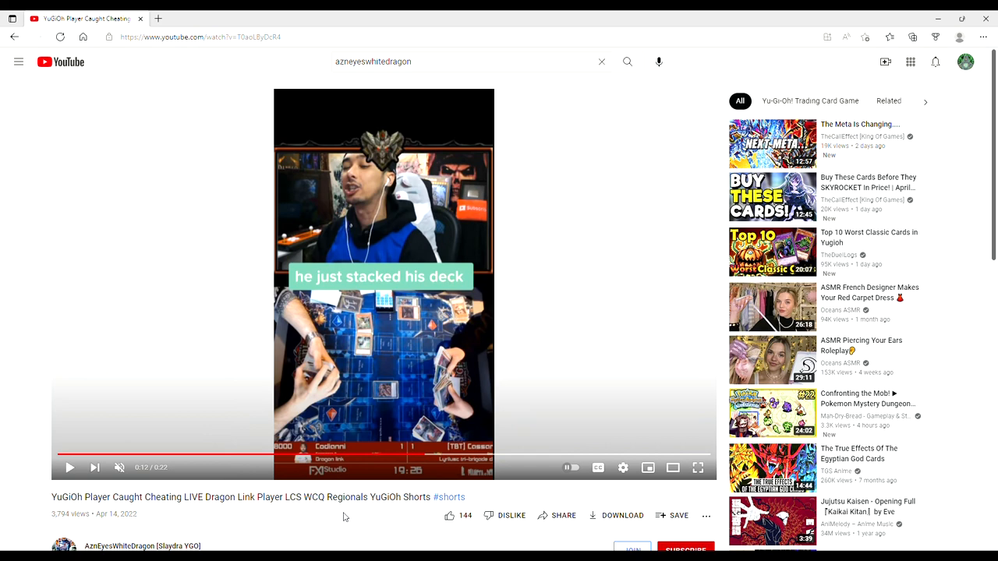
pyautogui.doubleClick(398, 497)
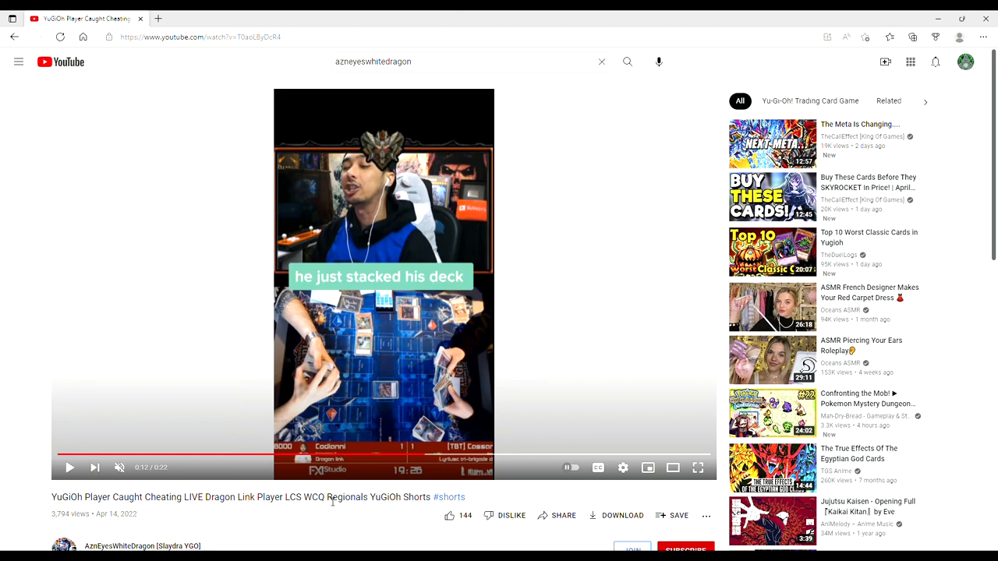
pyautogui.moveTo(396, 516)
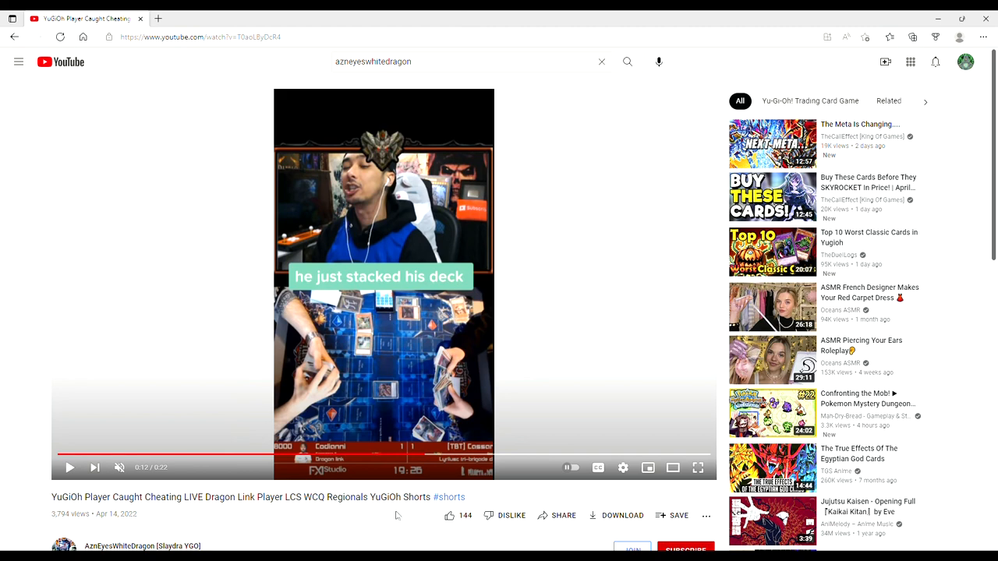
pyautogui.moveTo(411, 509)
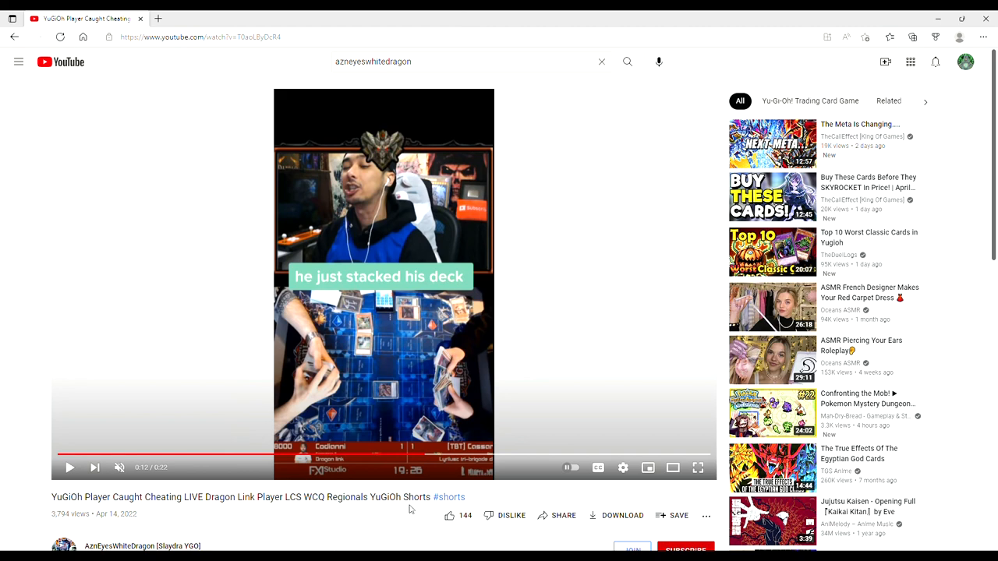